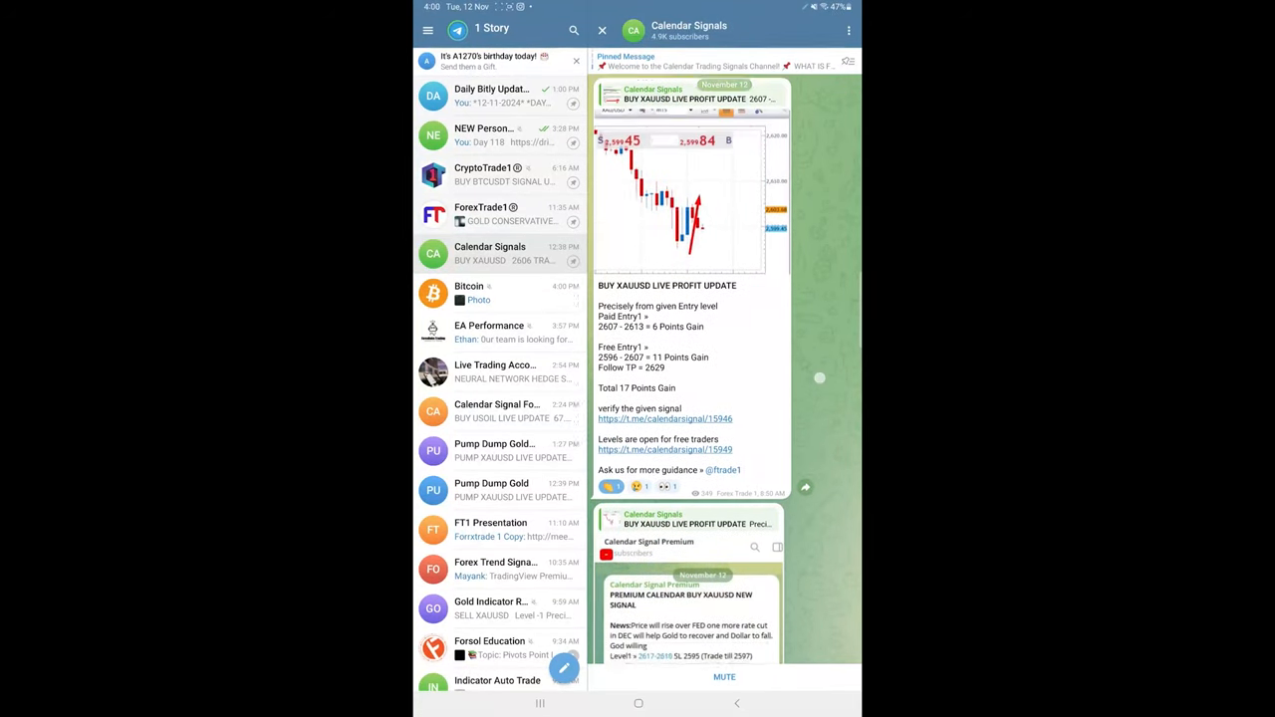
scroll("down", 3)
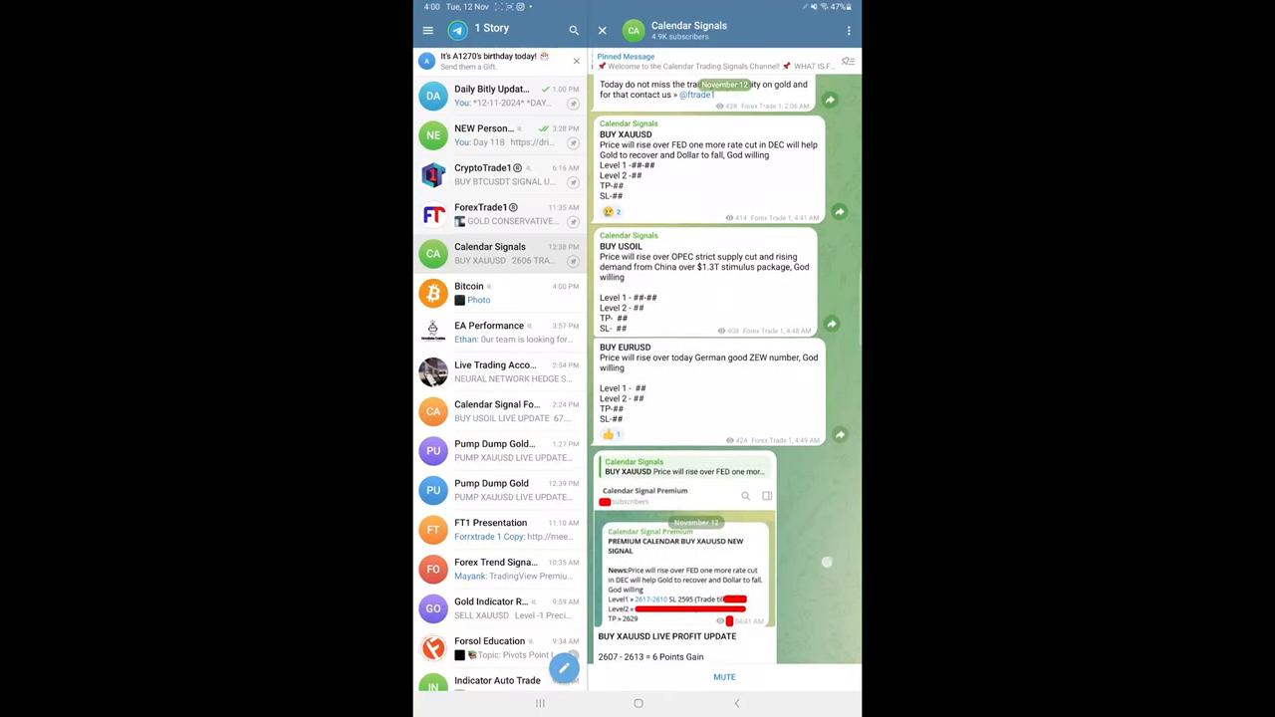
scroll("down", 3)
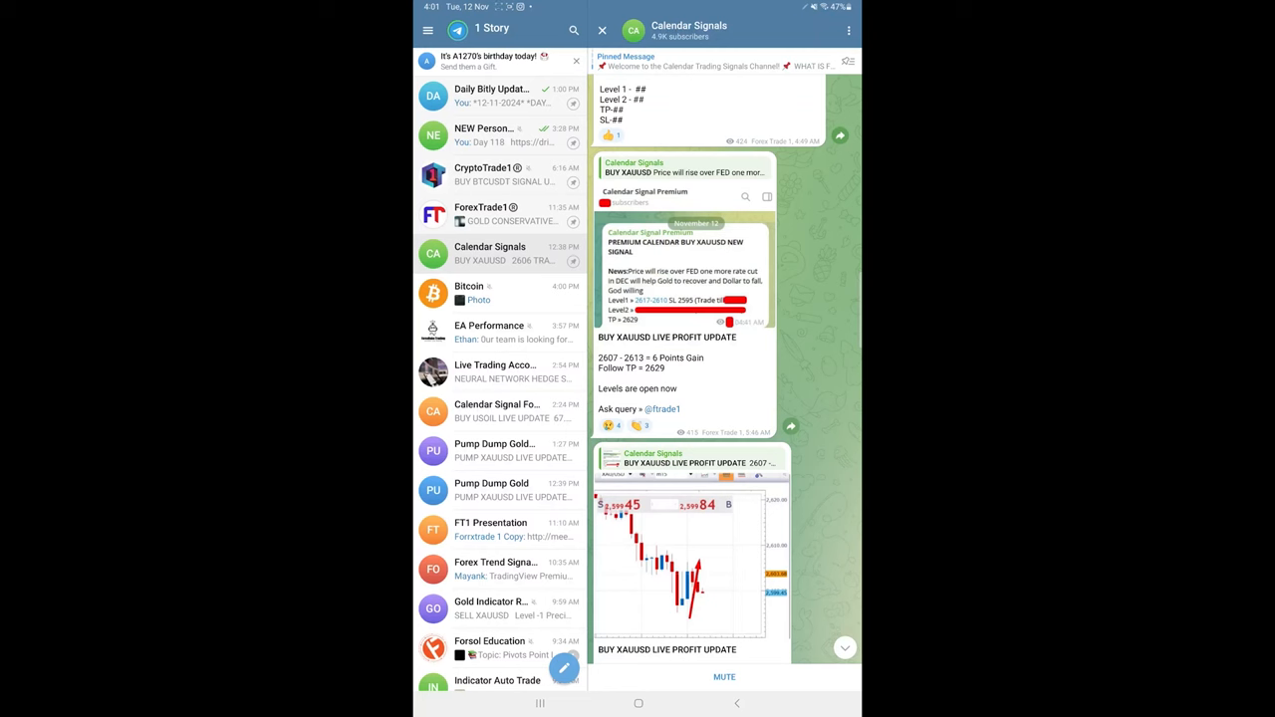
scroll("down", 3)
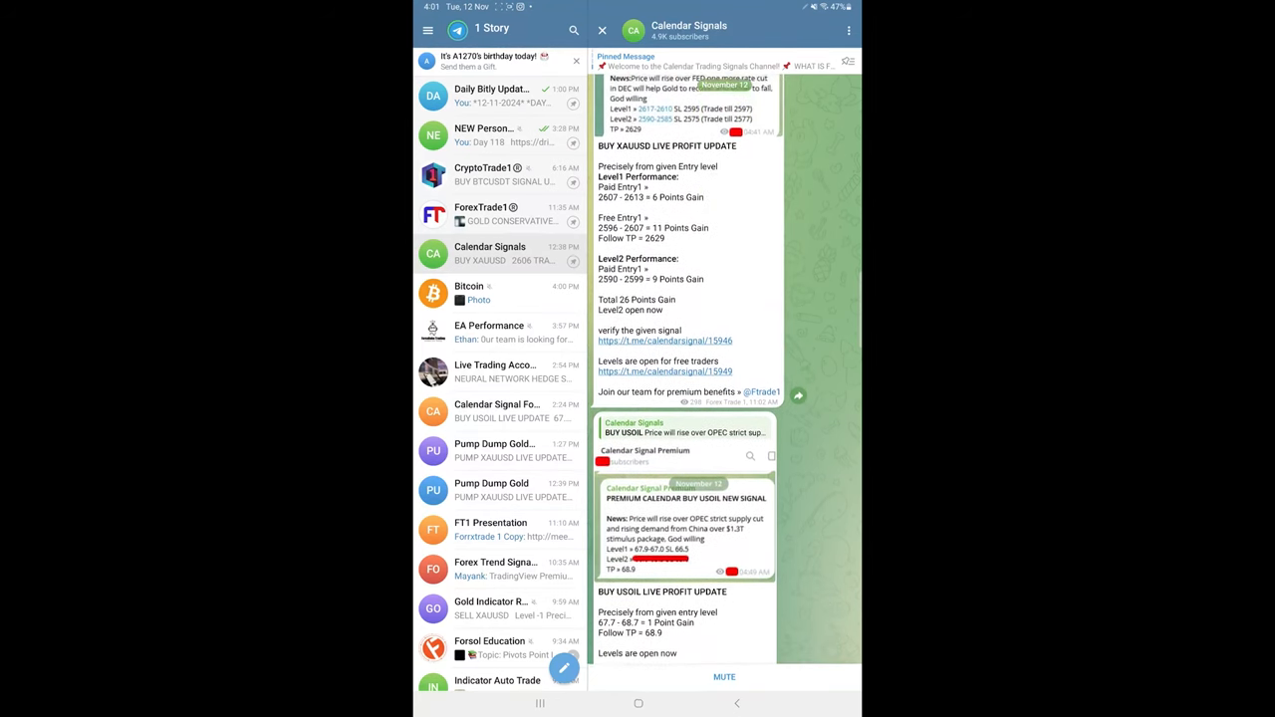
scroll("down", 3)
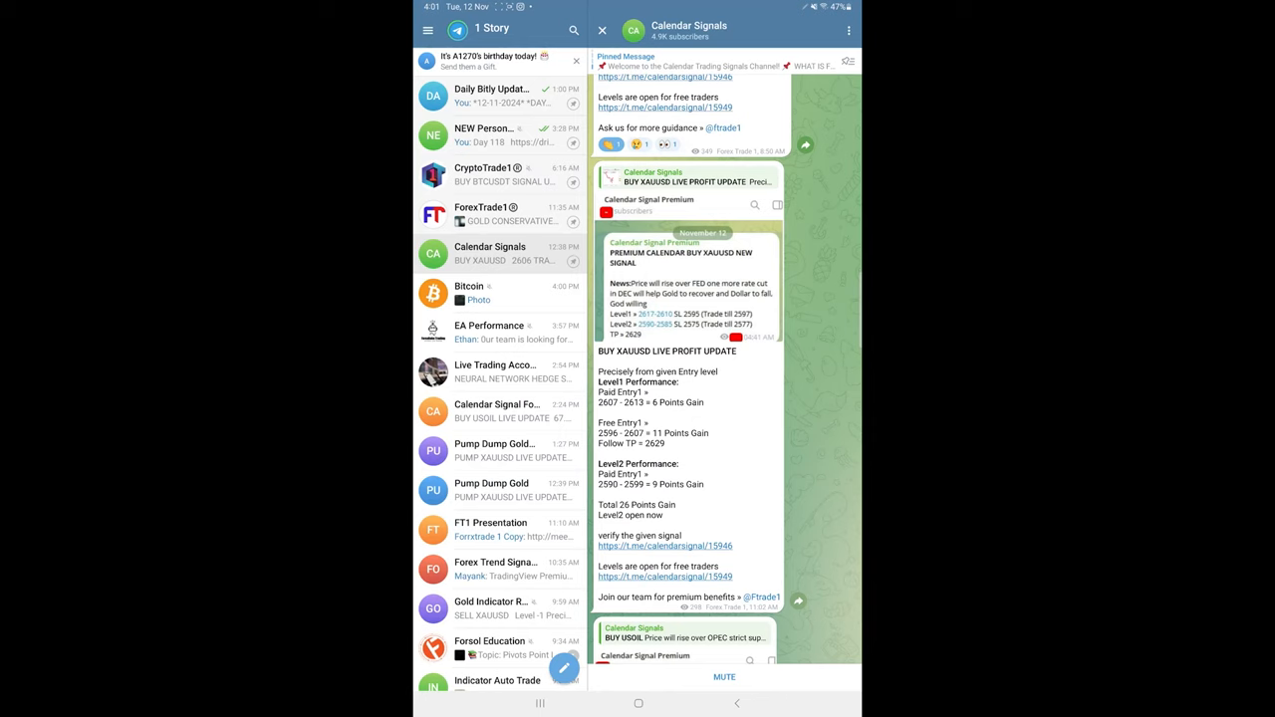
scroll("down", 3)
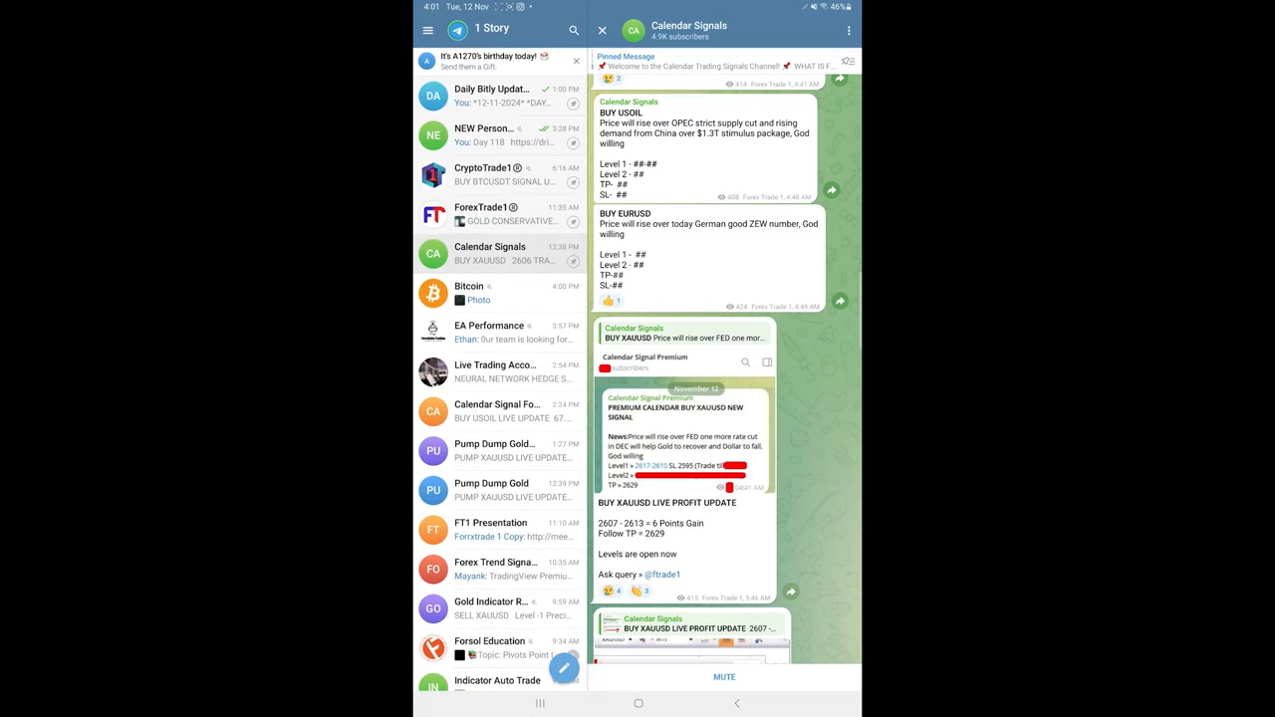
scroll("down", 3)
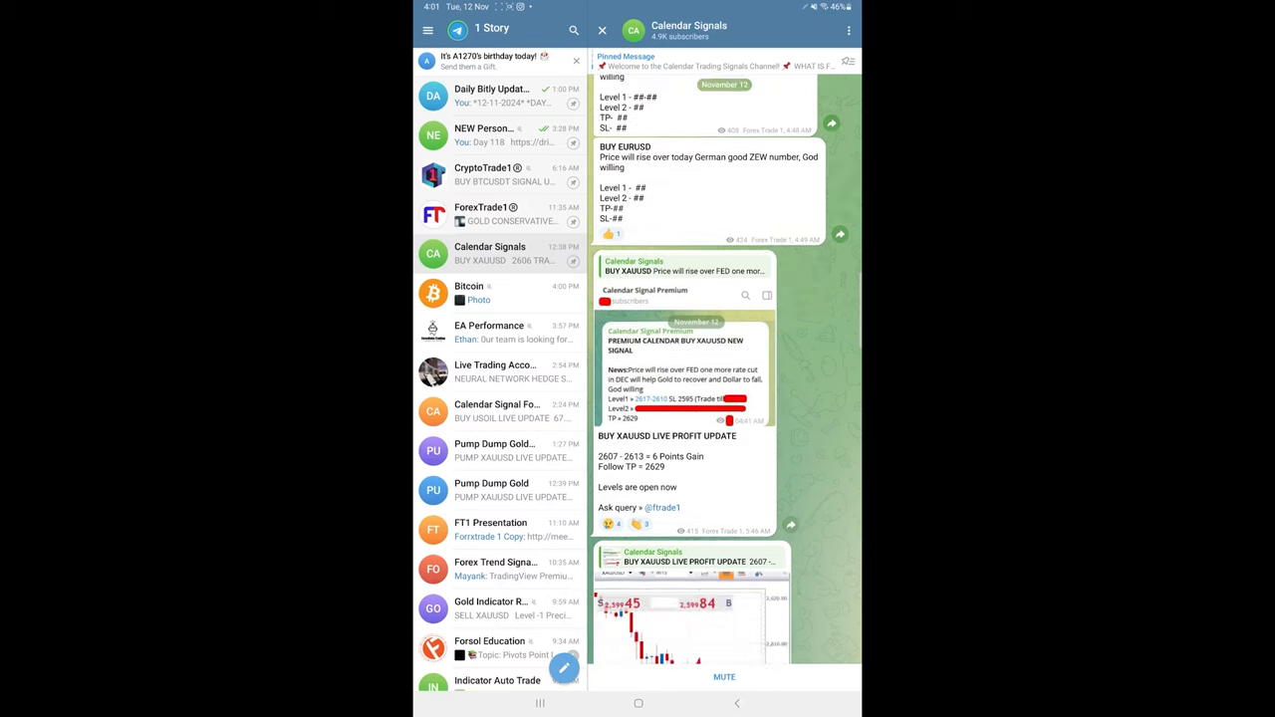
scroll("down", 3)
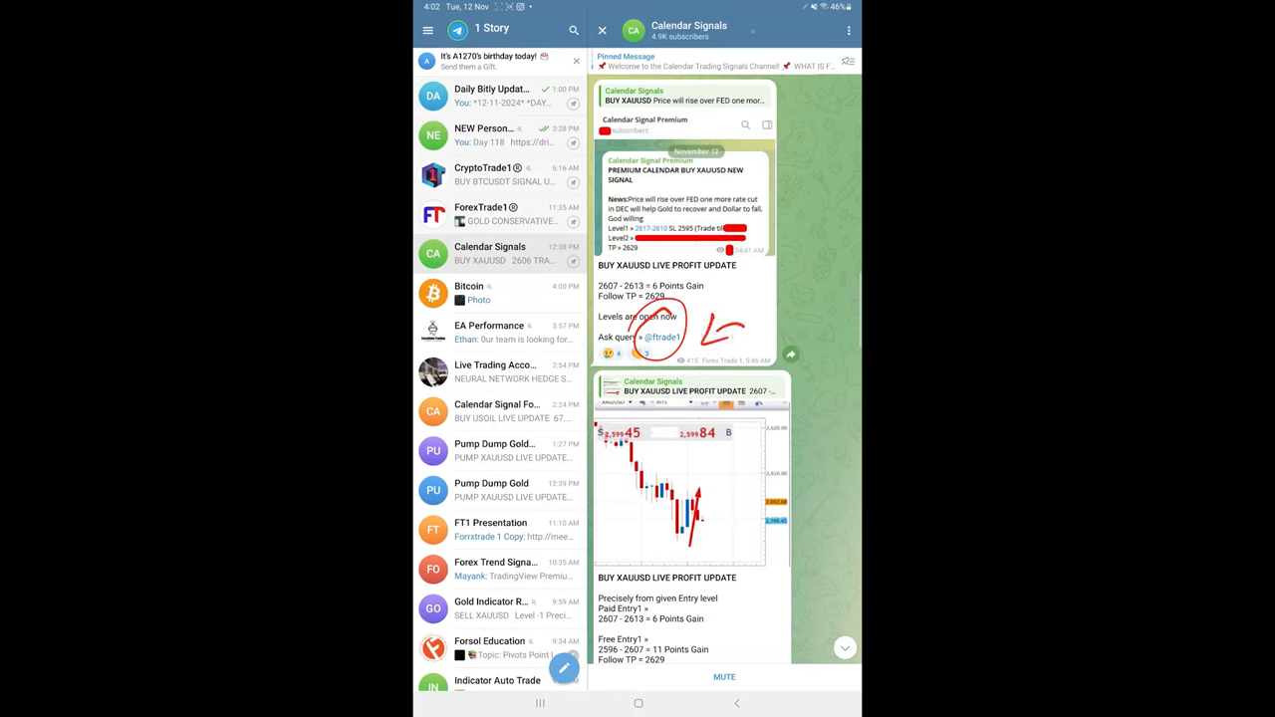
scroll("down", 3)
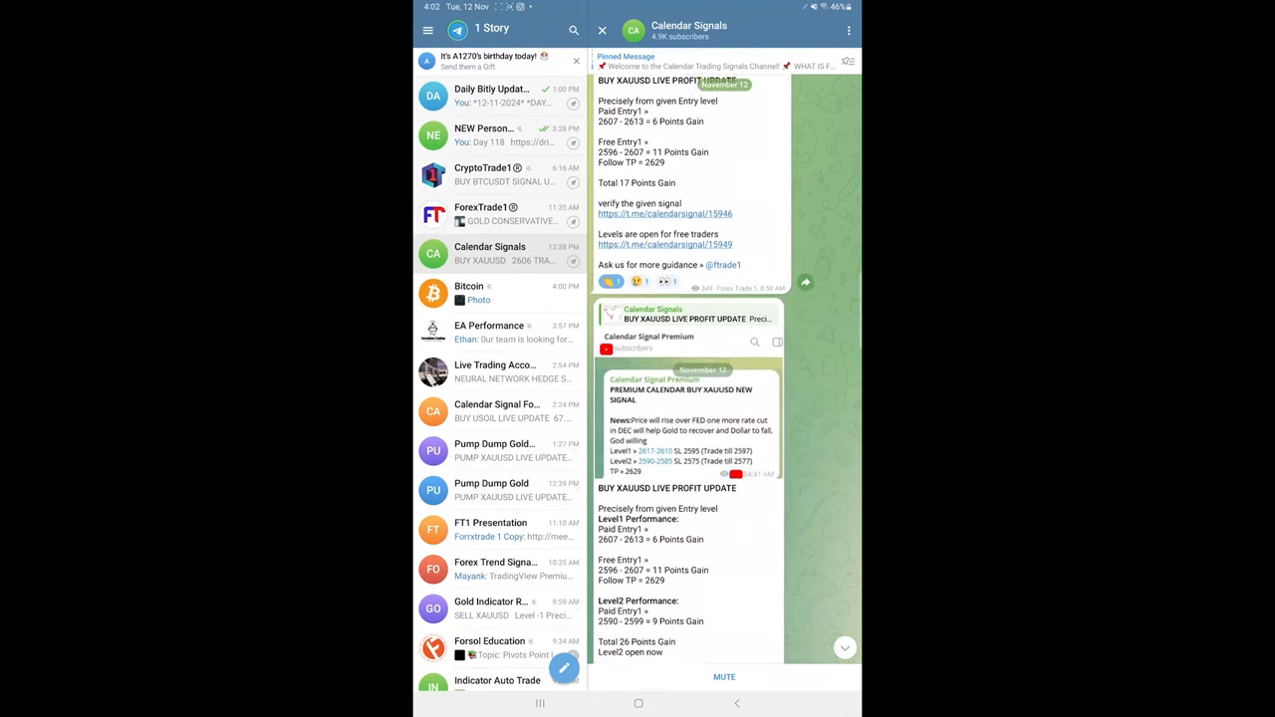
scroll("down", 3)
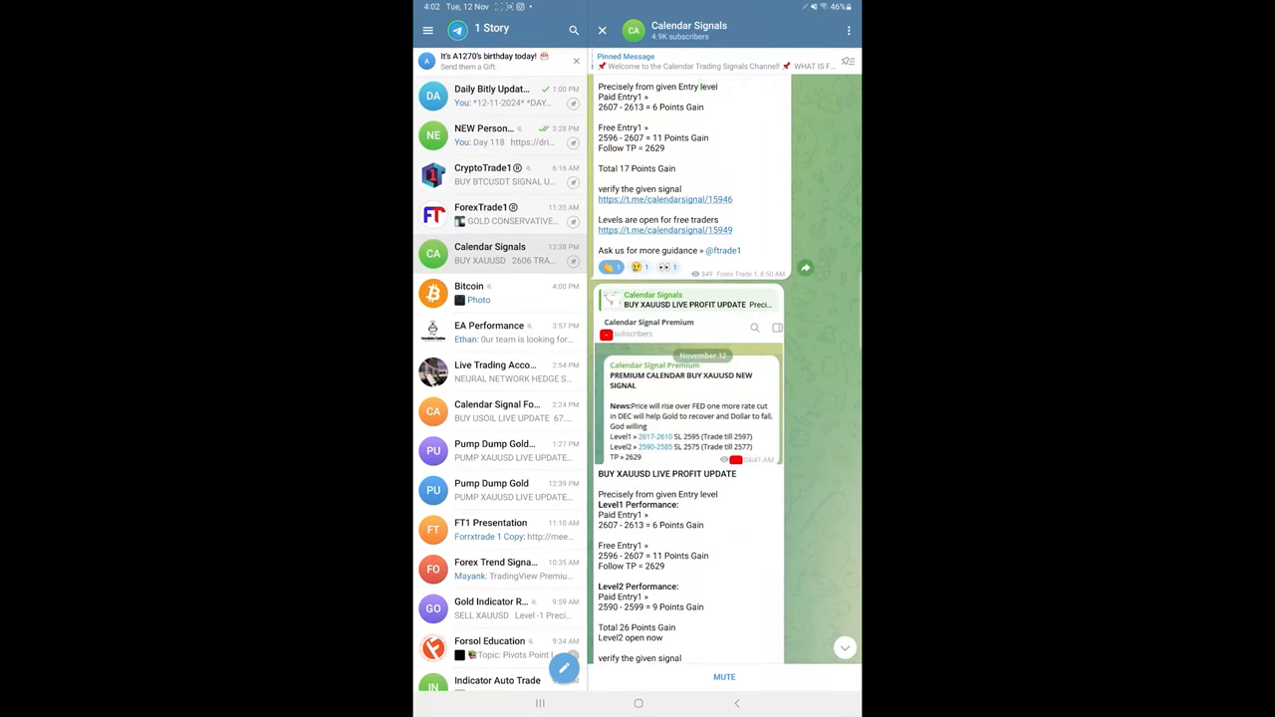